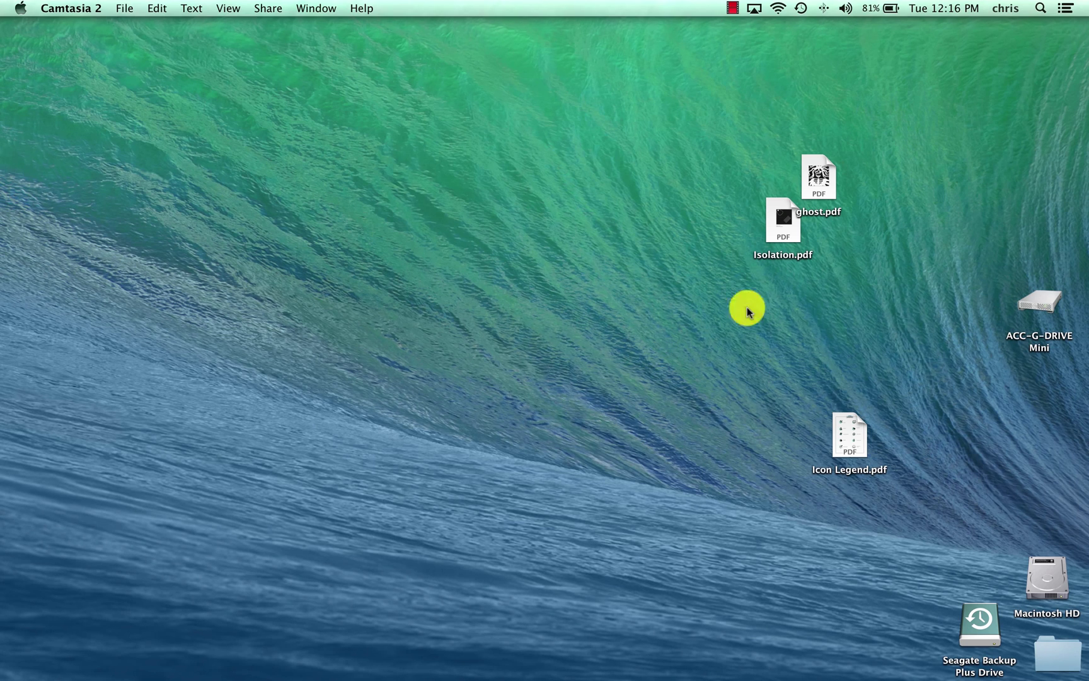
# Drag Icon Legend.pdf up on the desktop to sit beneath Isolation.pdf.
pyautogui.click(849, 436)
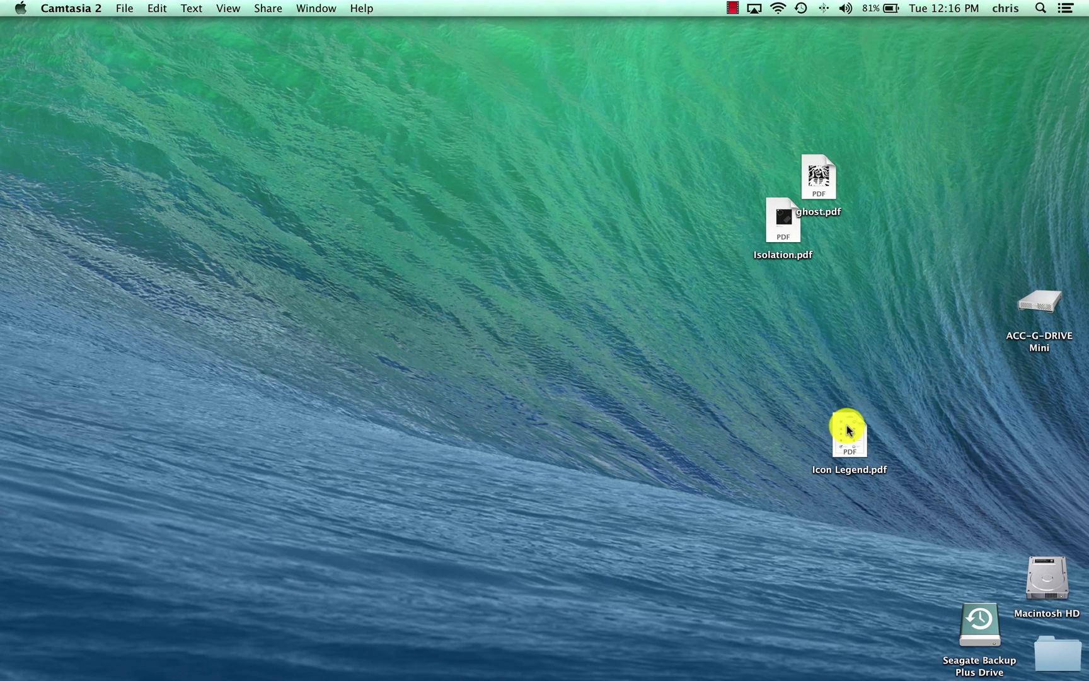
pyautogui.moveTo(849, 431); pyautogui.dragTo(837, 298)
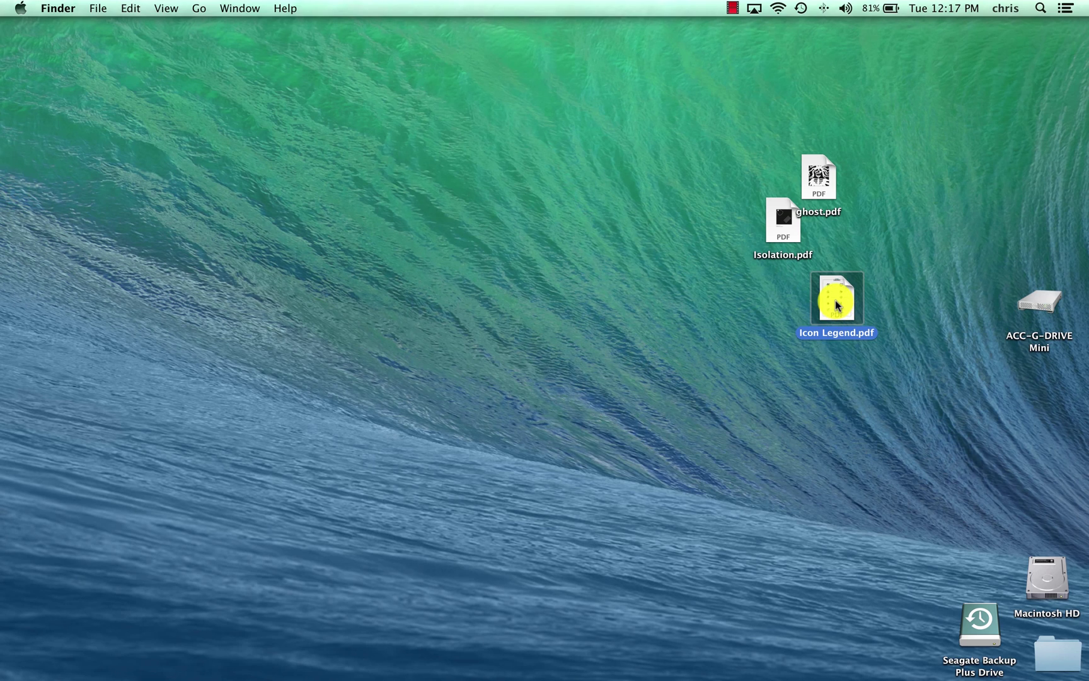
# Open Icon Legend.pdf from the desktop in Acrobat Pro.
pyautogui.doubleClick(837, 298)
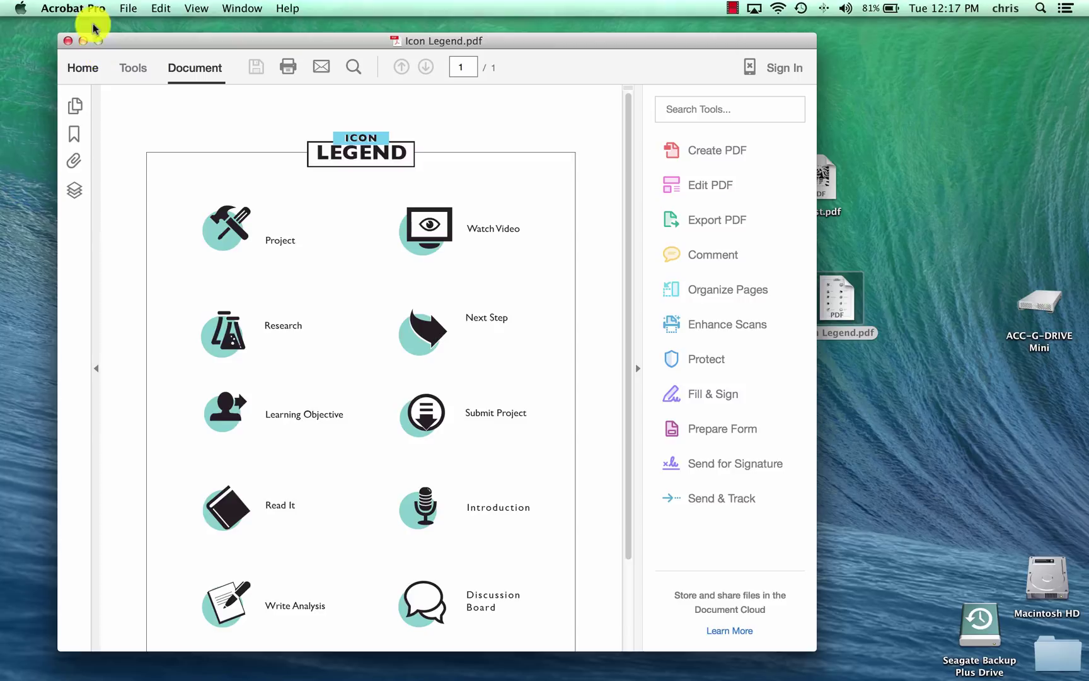
pyautogui.moveTo(137, 46)
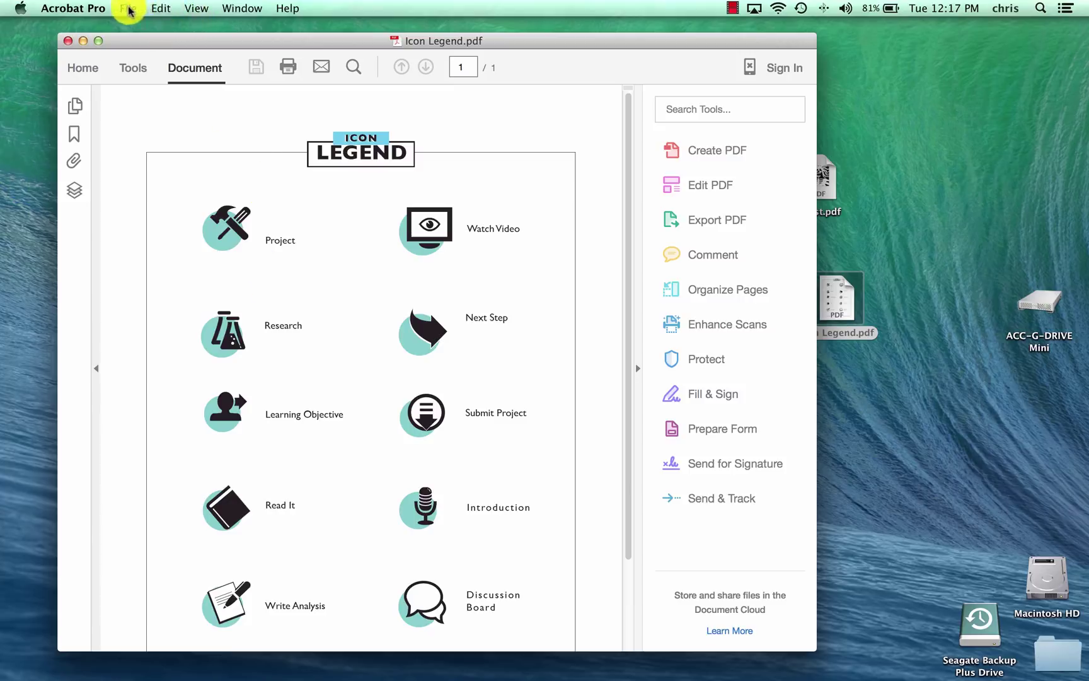
# Open the File menu to reach Create > Combine Files into a Single PDF.
pyautogui.click(129, 8)
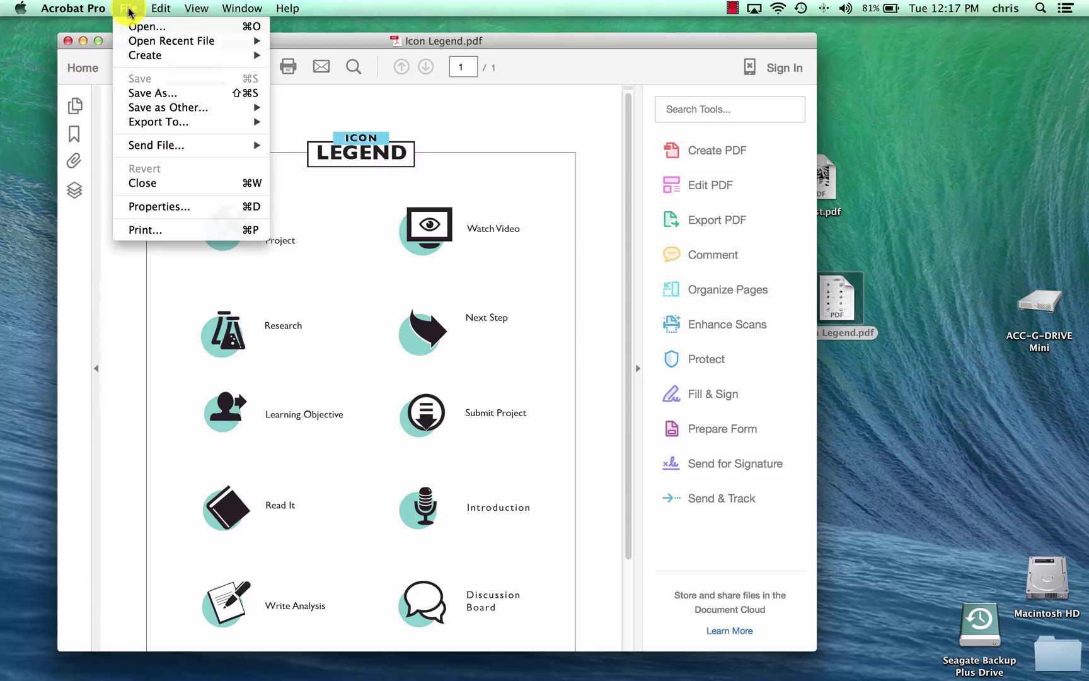
pyautogui.moveTo(146, 54)
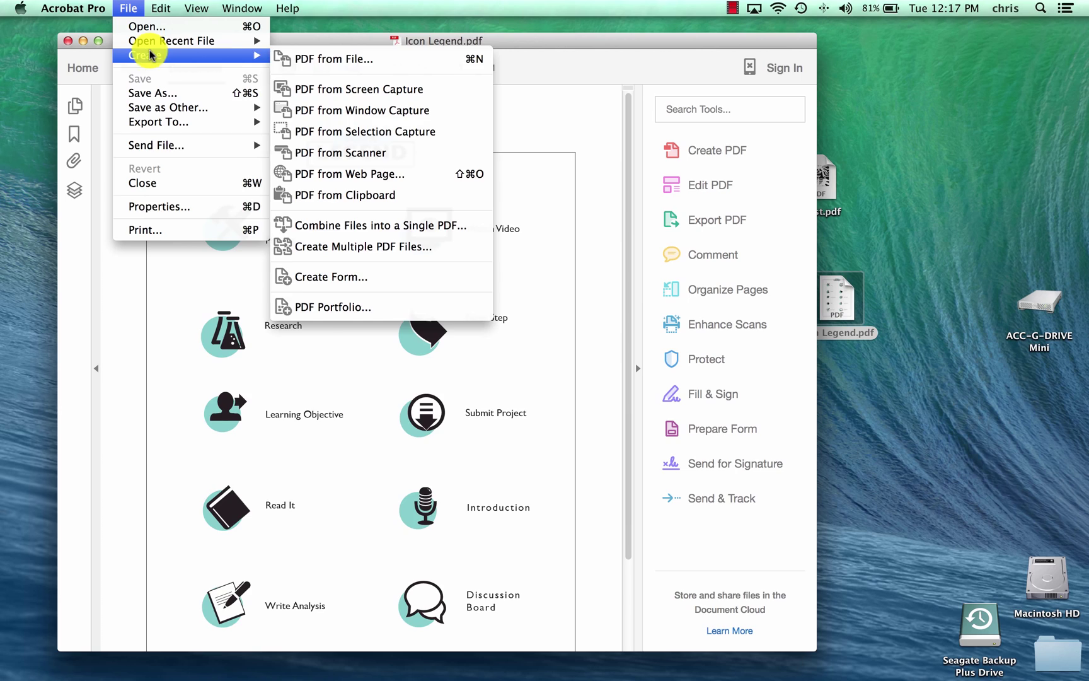
pyautogui.moveTo(339, 152)
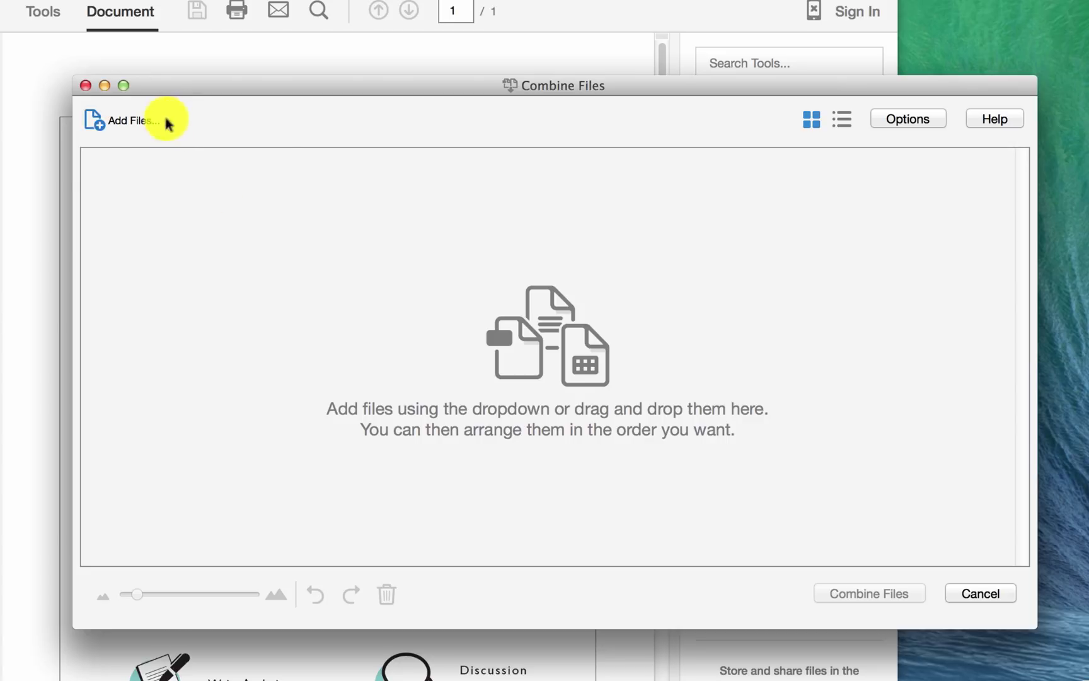
# Add ghost.pdf from the Desktop as the first file to combine.
pyautogui.click(125, 119)
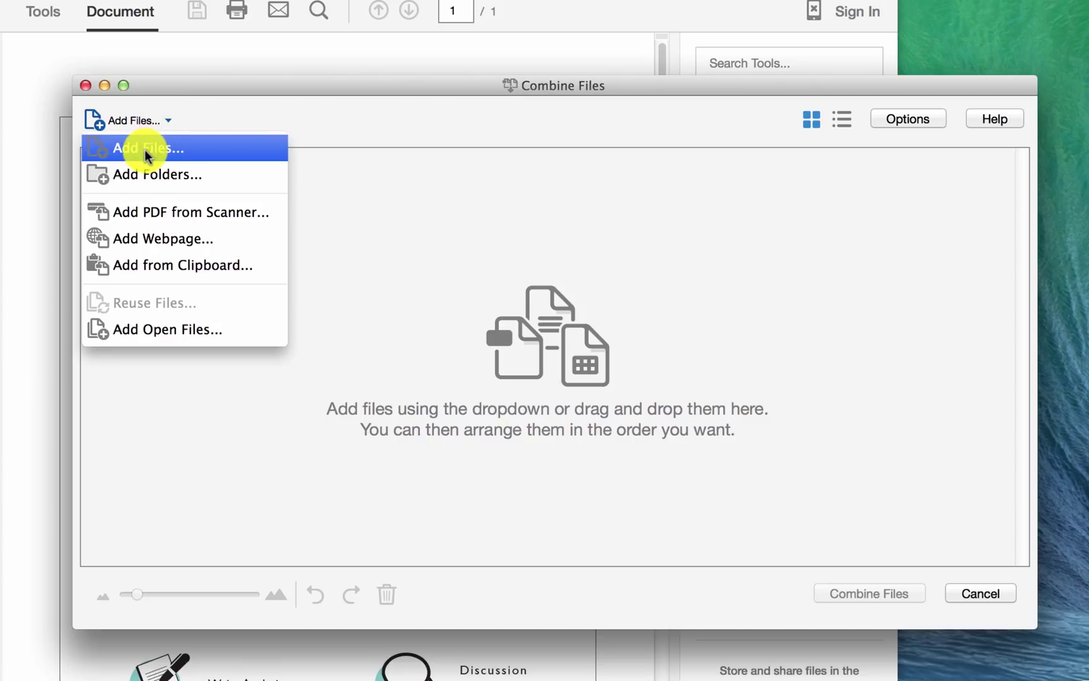
pyautogui.click(147, 148)
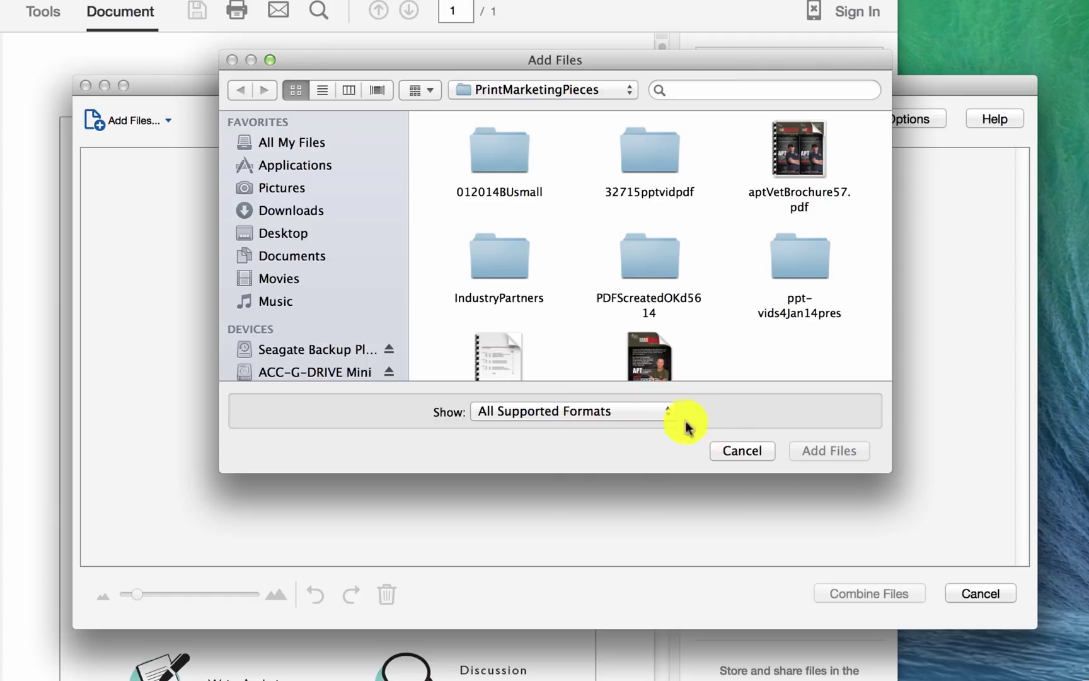
pyautogui.moveTo(354, 311)
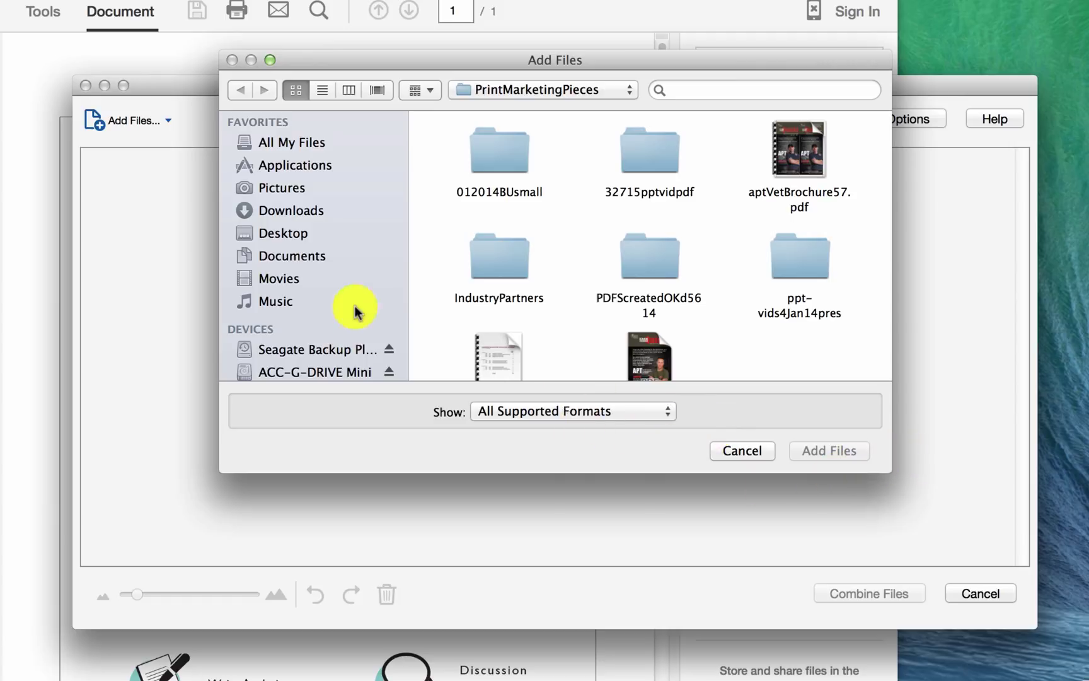
pyautogui.click(281, 232)
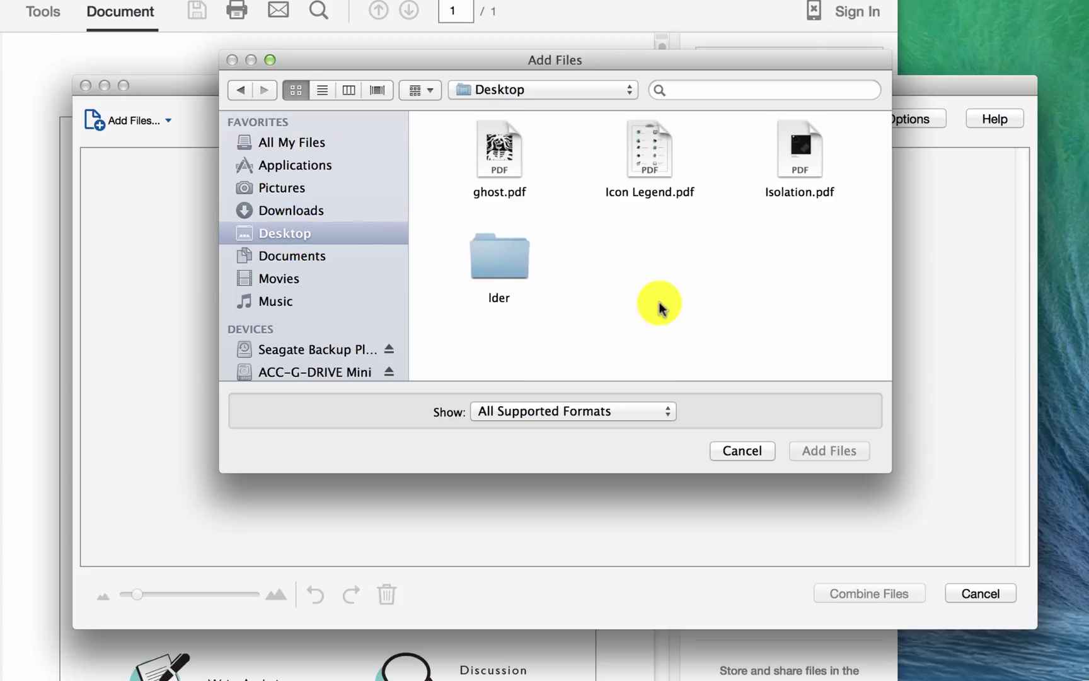
pyautogui.moveTo(690, 285)
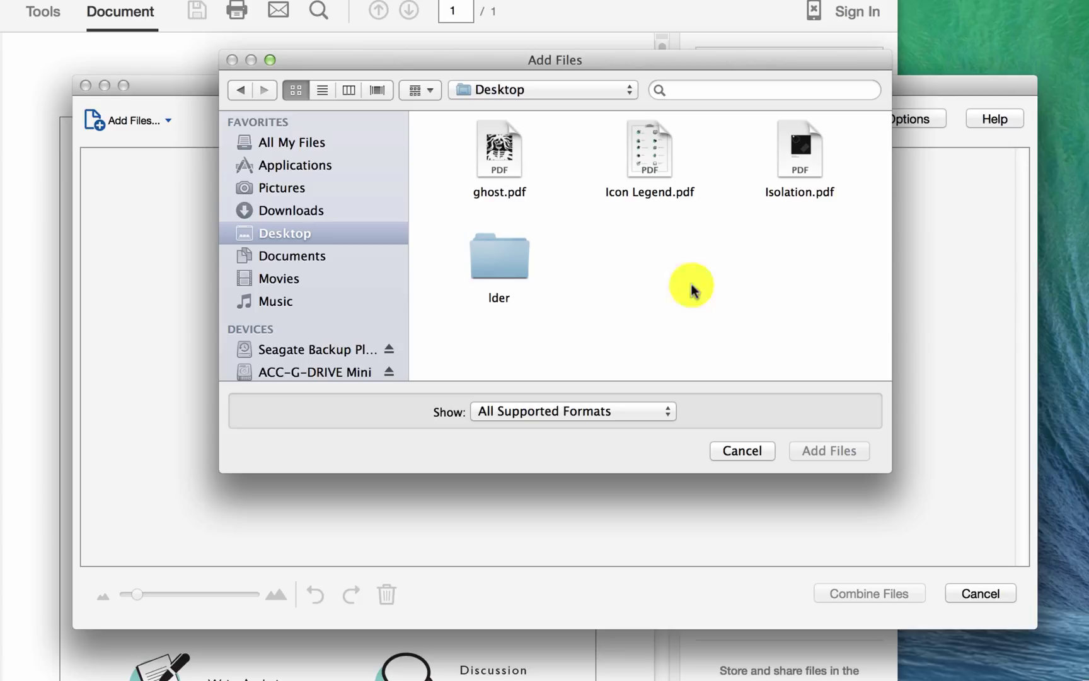
pyautogui.moveTo(723, 264)
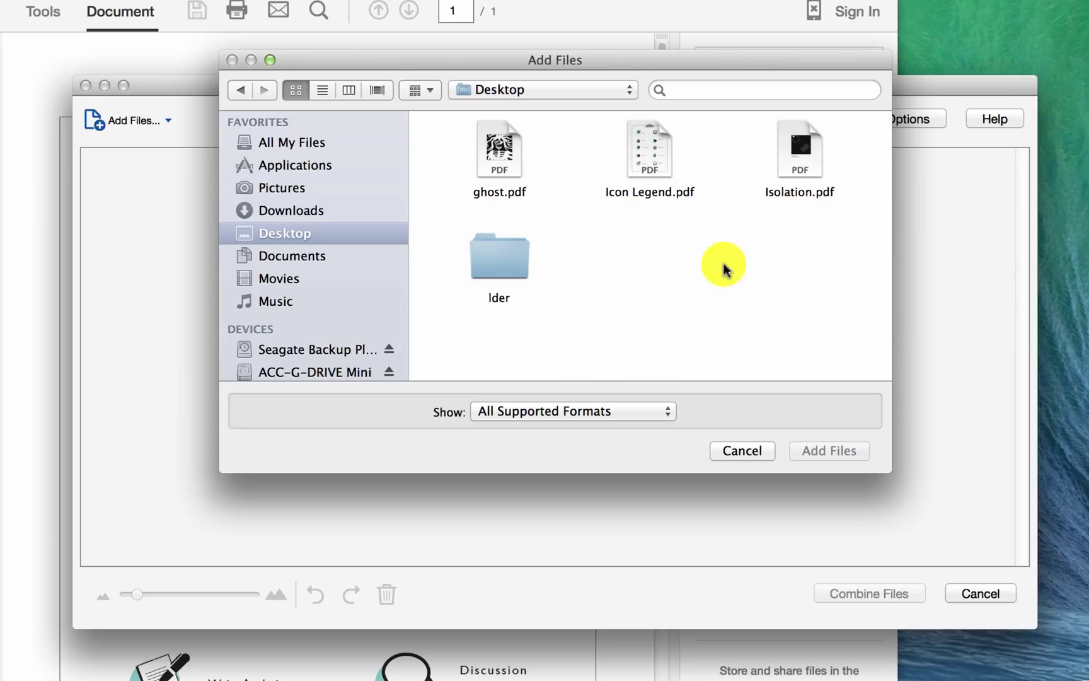
pyautogui.moveTo(379, 231)
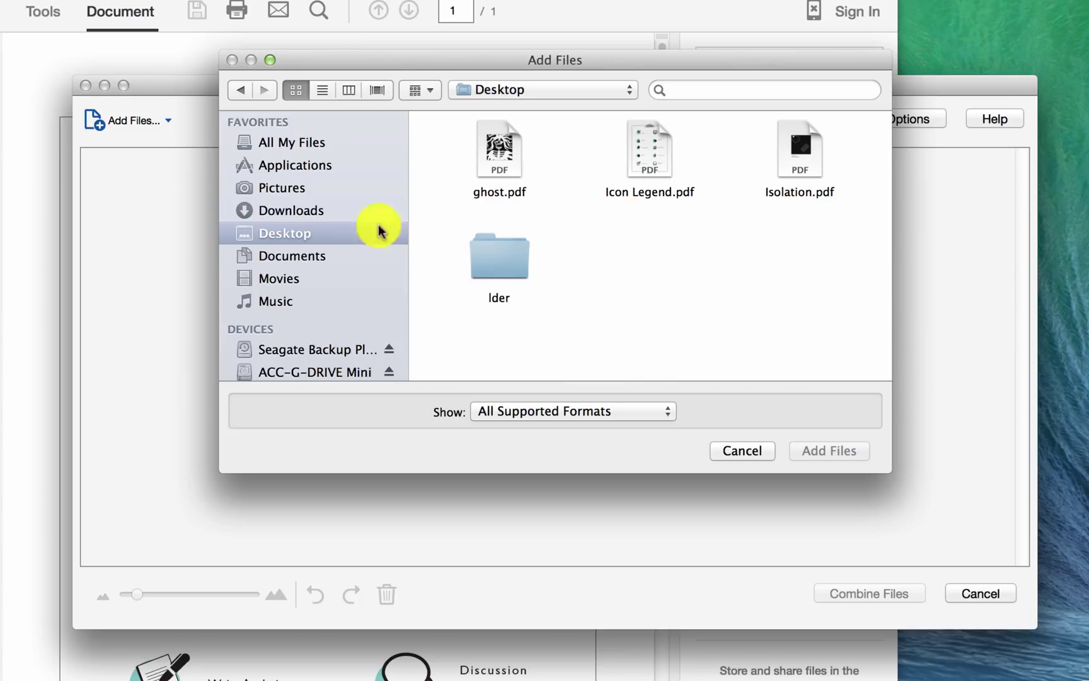
pyautogui.click(498, 148)
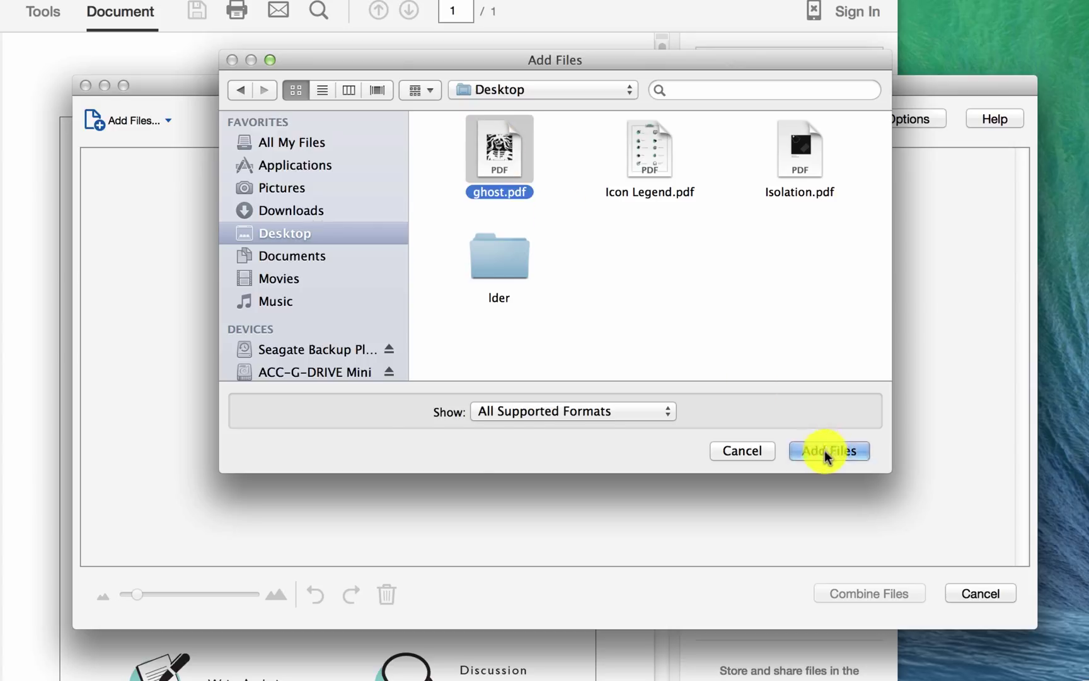
pyautogui.click(828, 451)
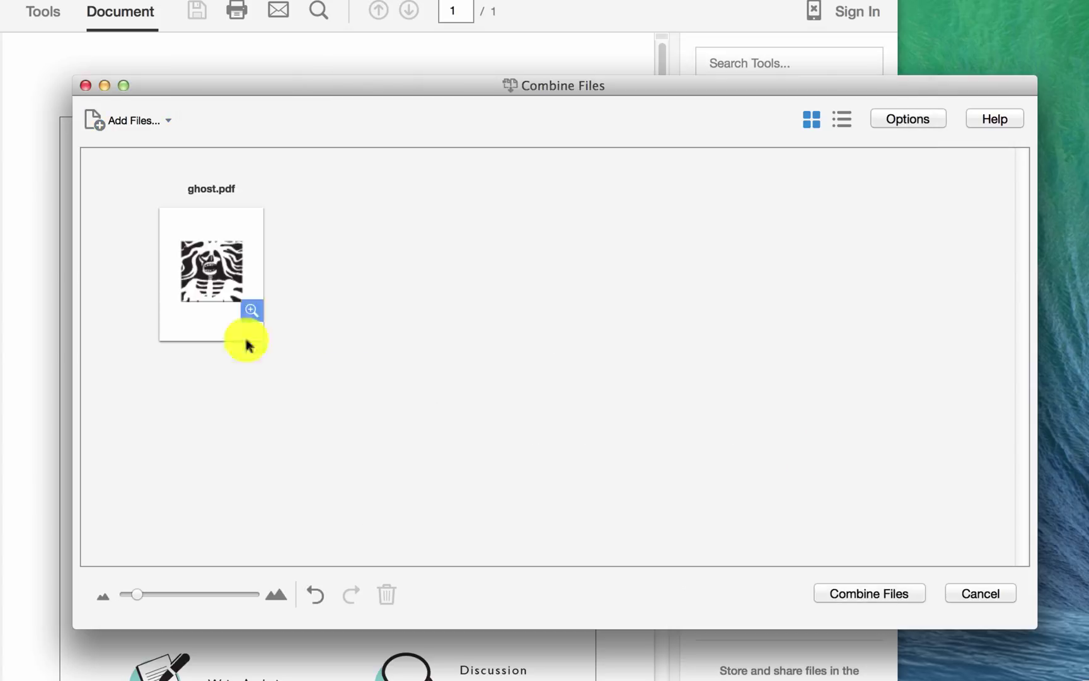
pyautogui.moveTo(396, 230)
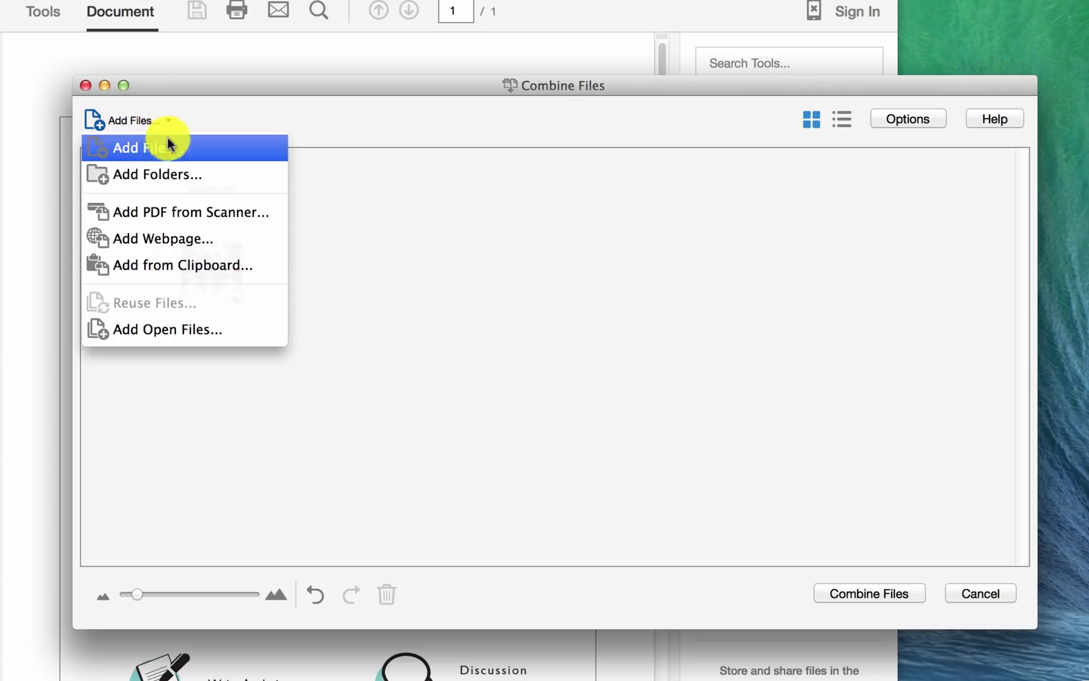
# Add Icon Legend.pdf, then Isolation.pdf, from the desktop after ghost.pdf.
pyautogui.click(136, 148)
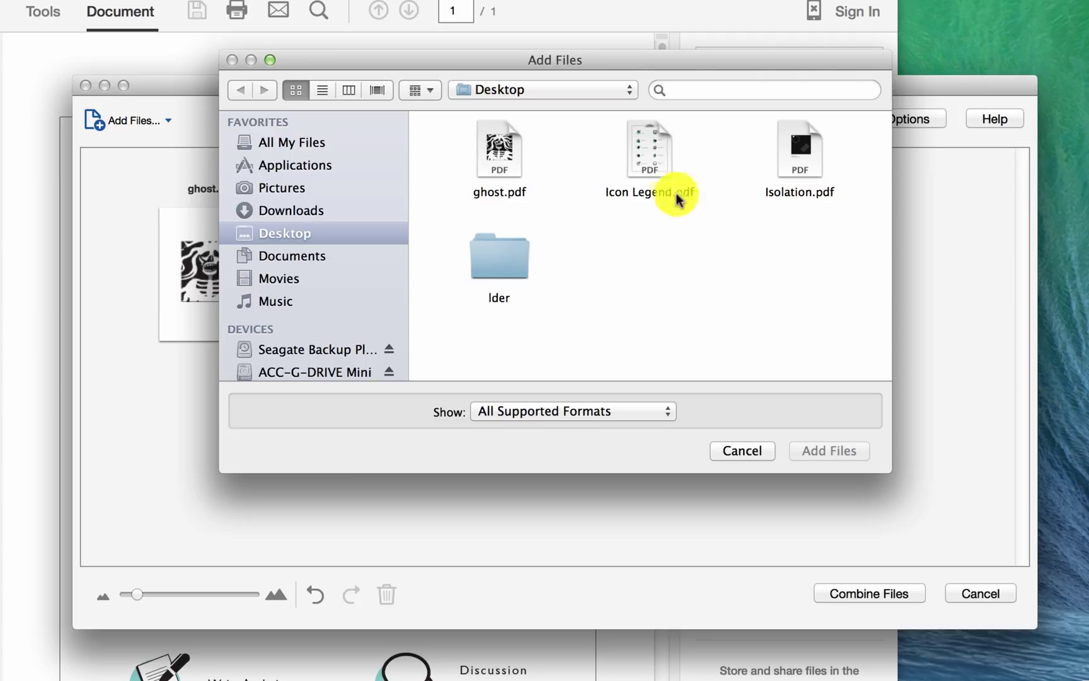
pyautogui.click(649, 149)
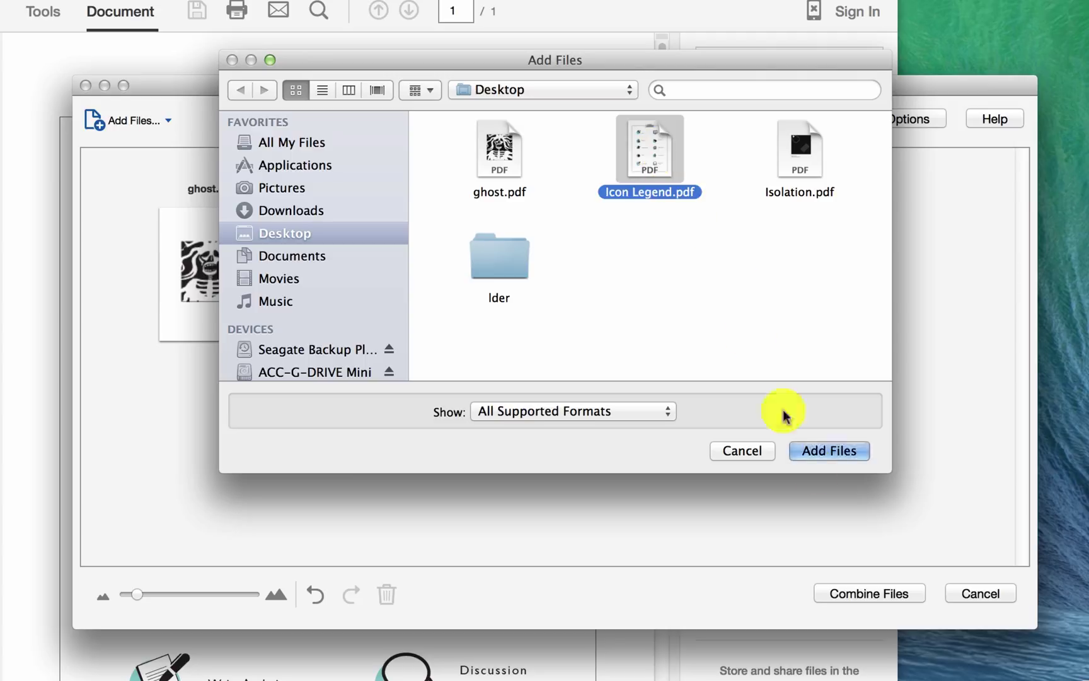
pyautogui.click(829, 450)
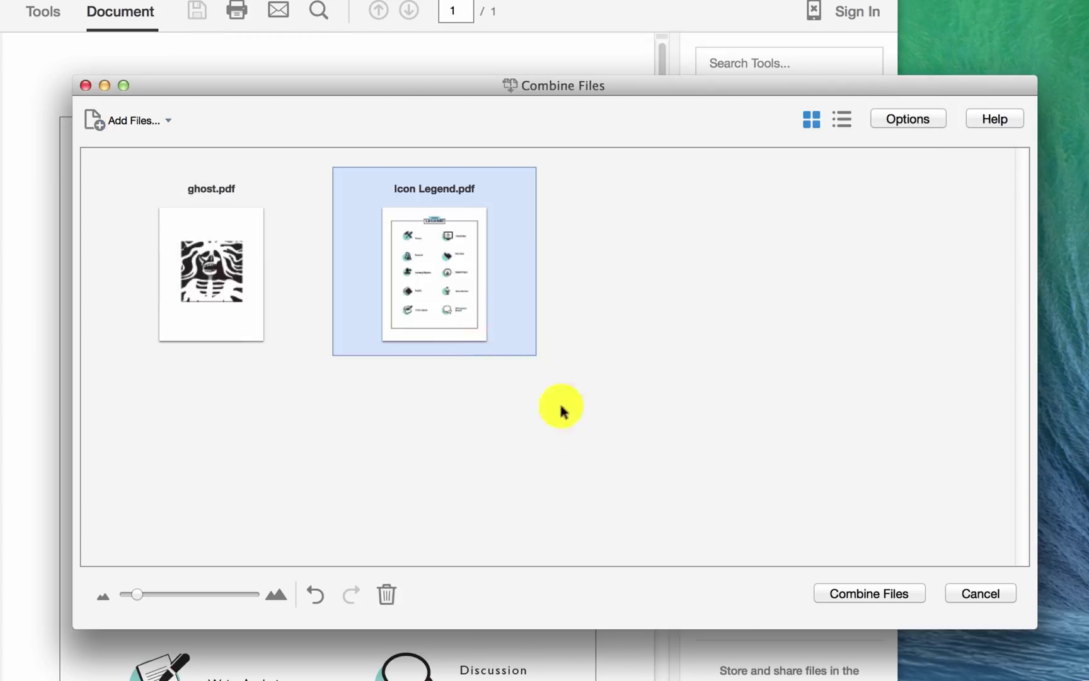
pyautogui.moveTo(471, 380)
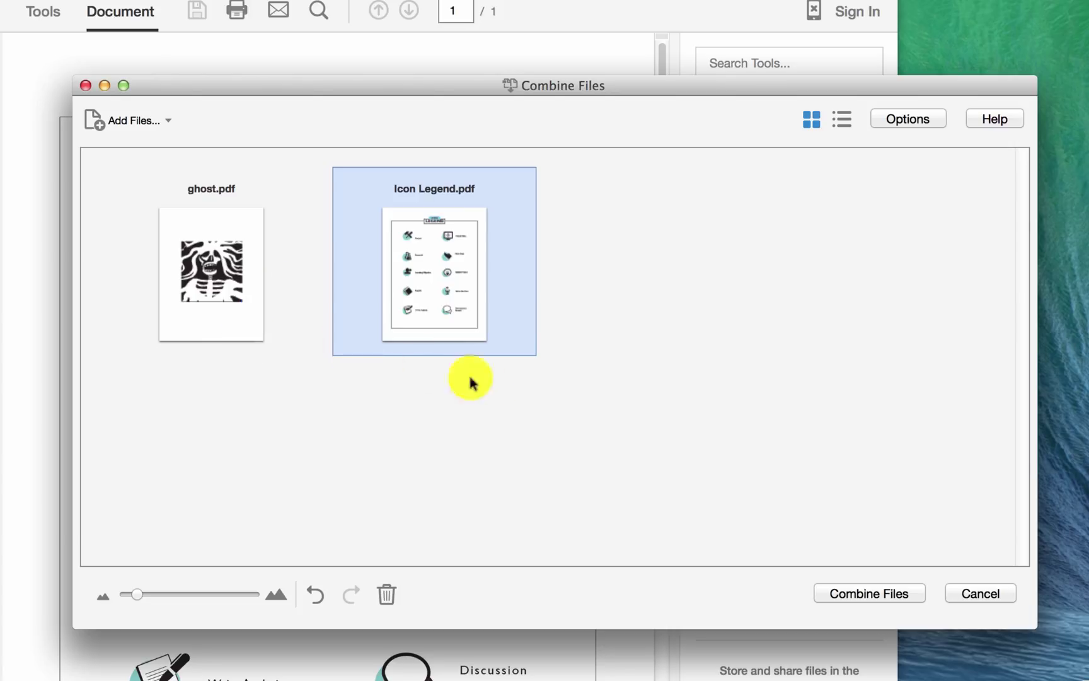
pyautogui.moveTo(388, 389)
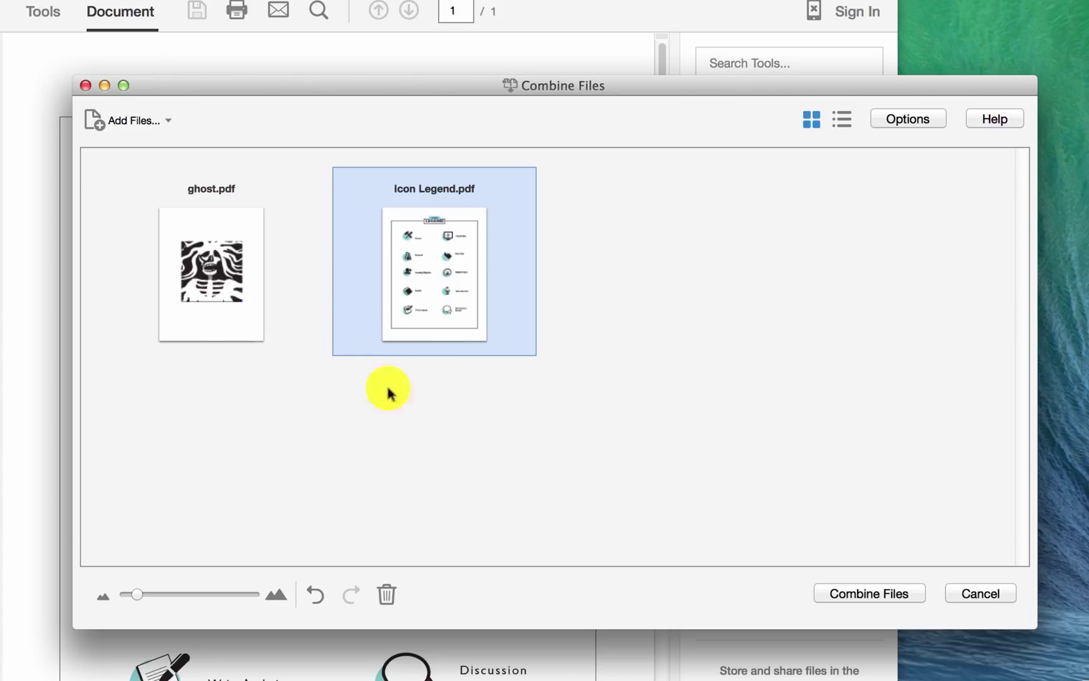
pyautogui.click(129, 120)
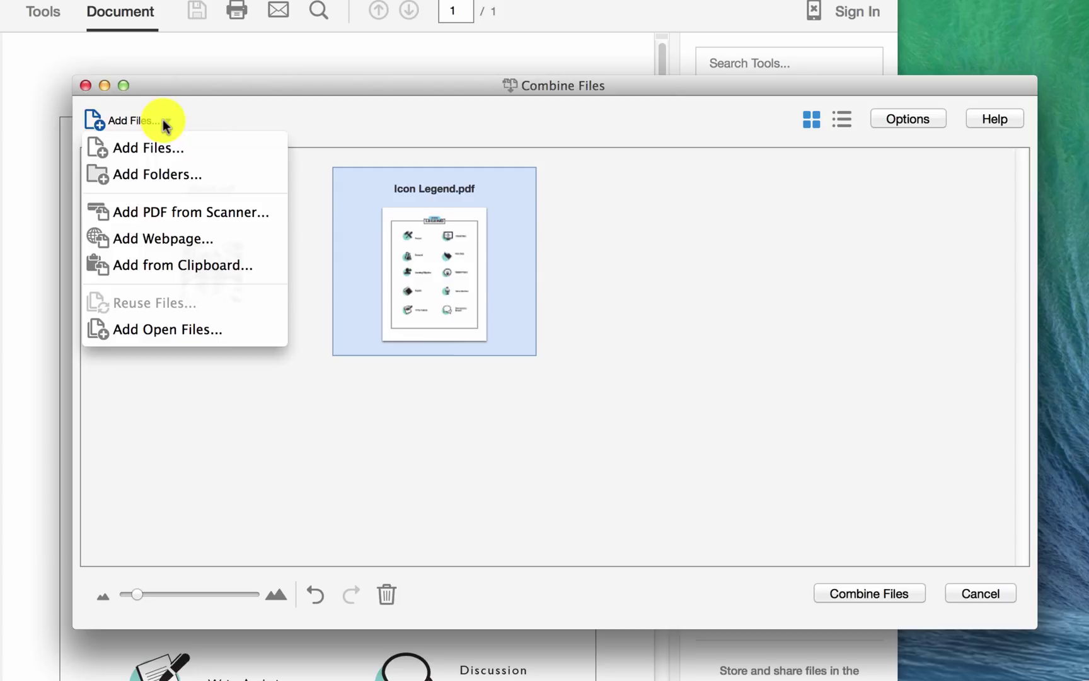
pyautogui.click(146, 147)
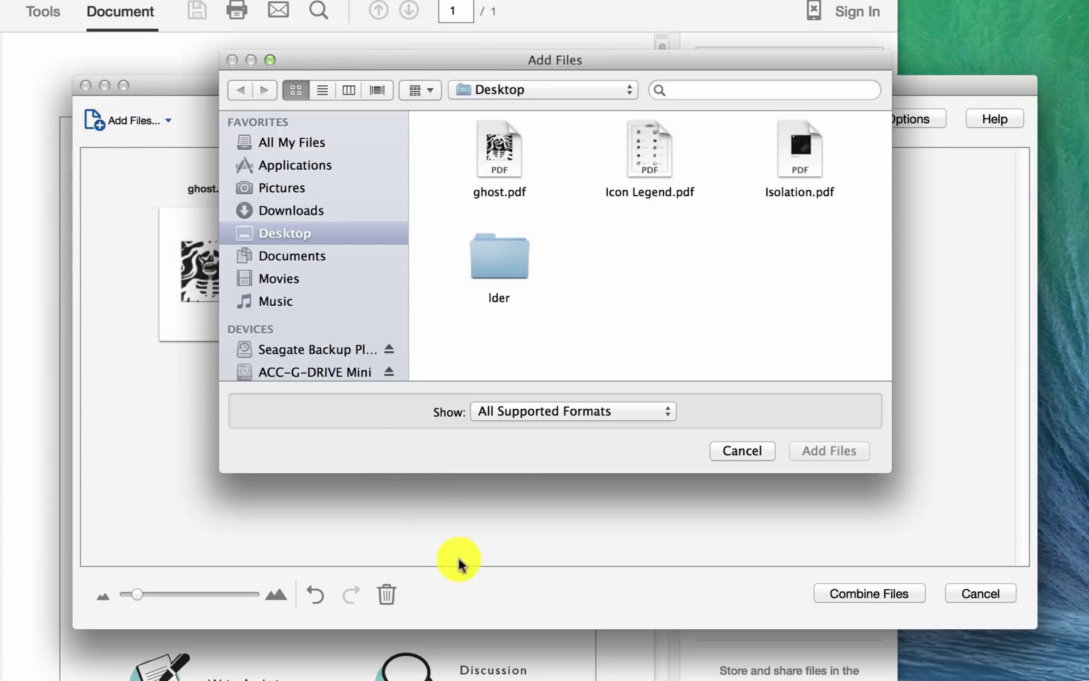
pyautogui.click(799, 149)
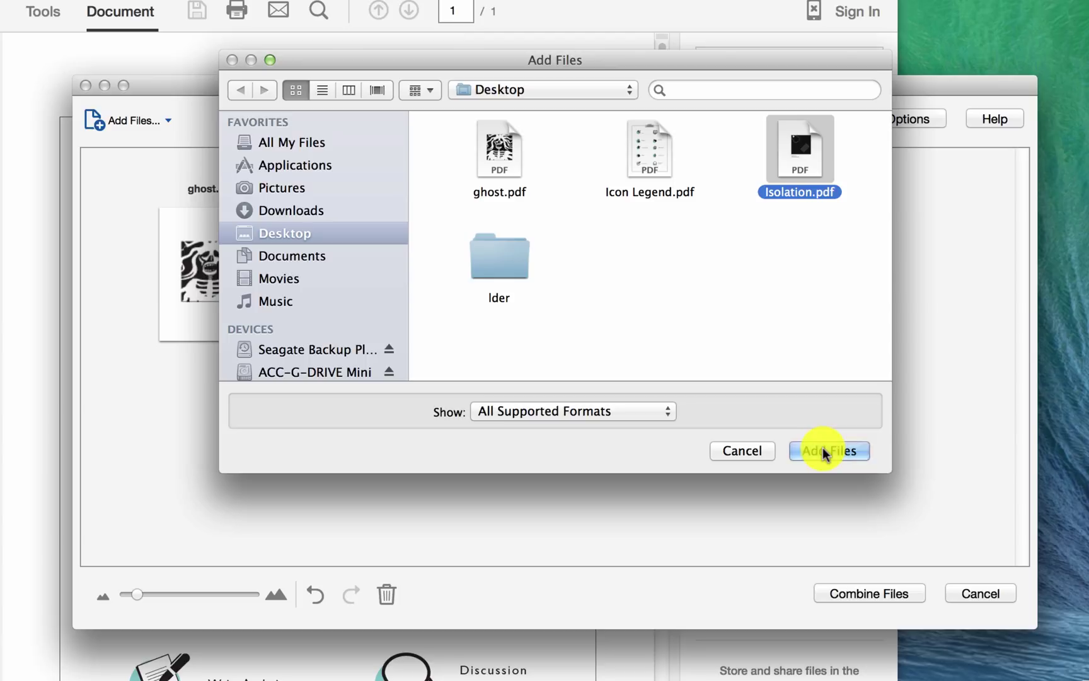
pyautogui.click(828, 450)
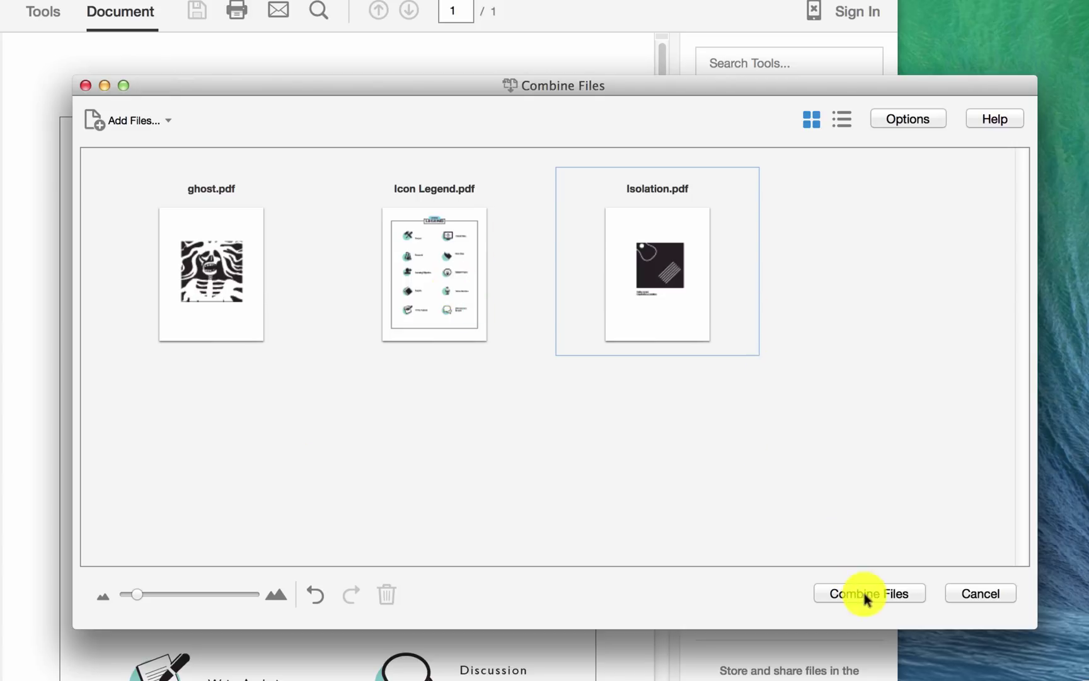
# Combine ghost, Icon Legend and Isolation into the three-page Binder1.pdf.
pyautogui.click(869, 593)
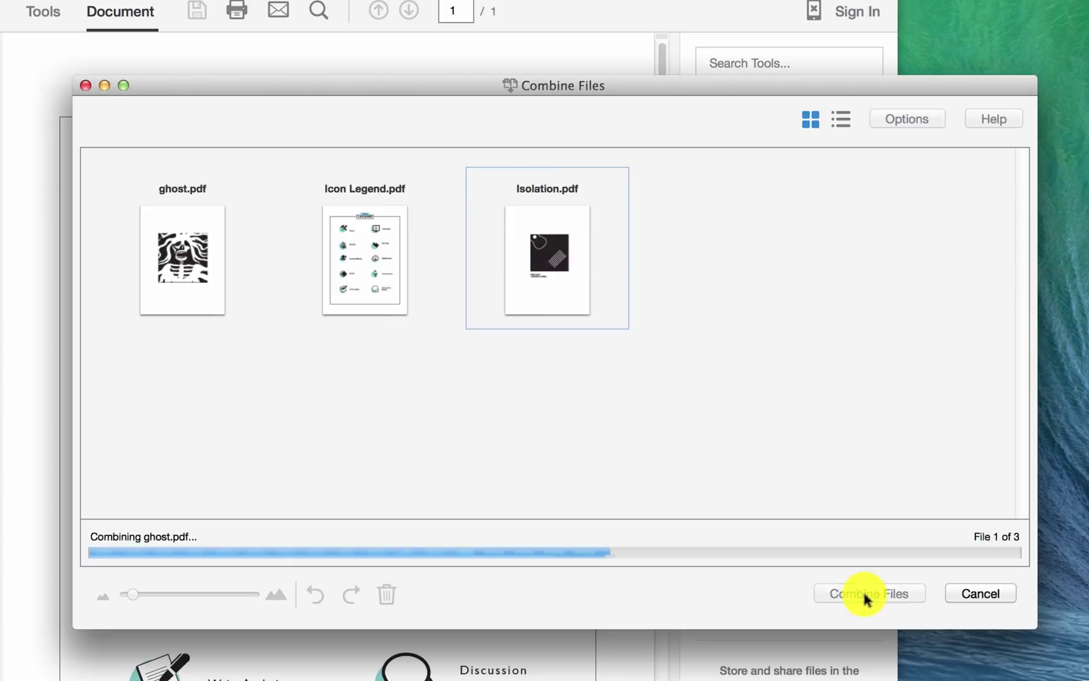
pyautogui.click(869, 593)
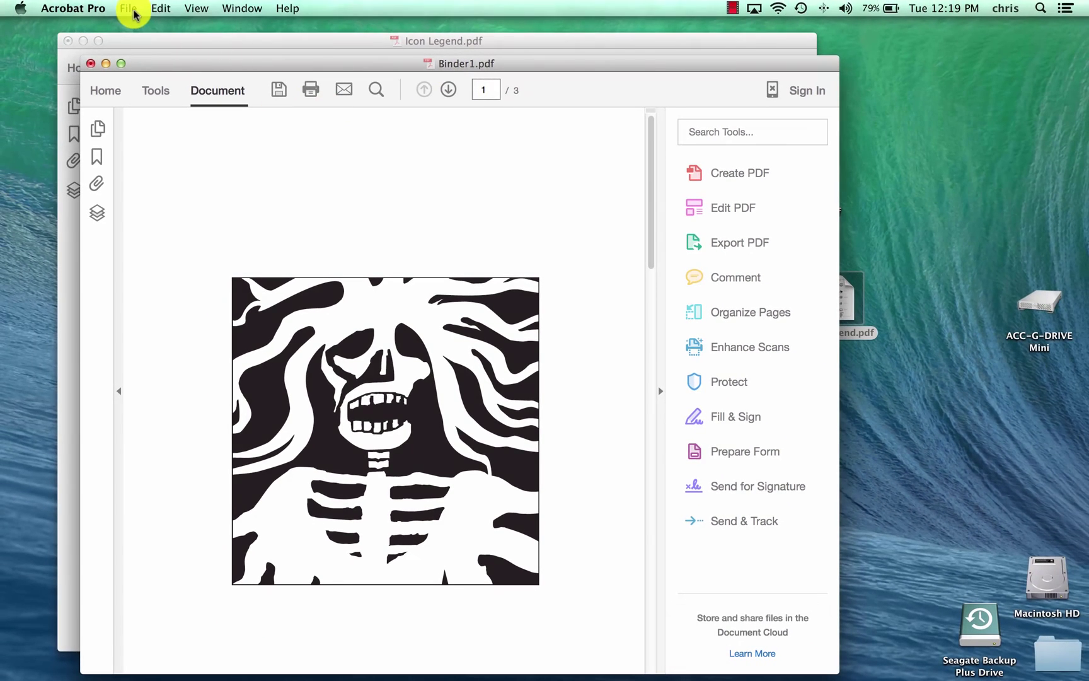
# Save the combined document to the desktop as Project #2.pdf.
pyautogui.click(128, 7)
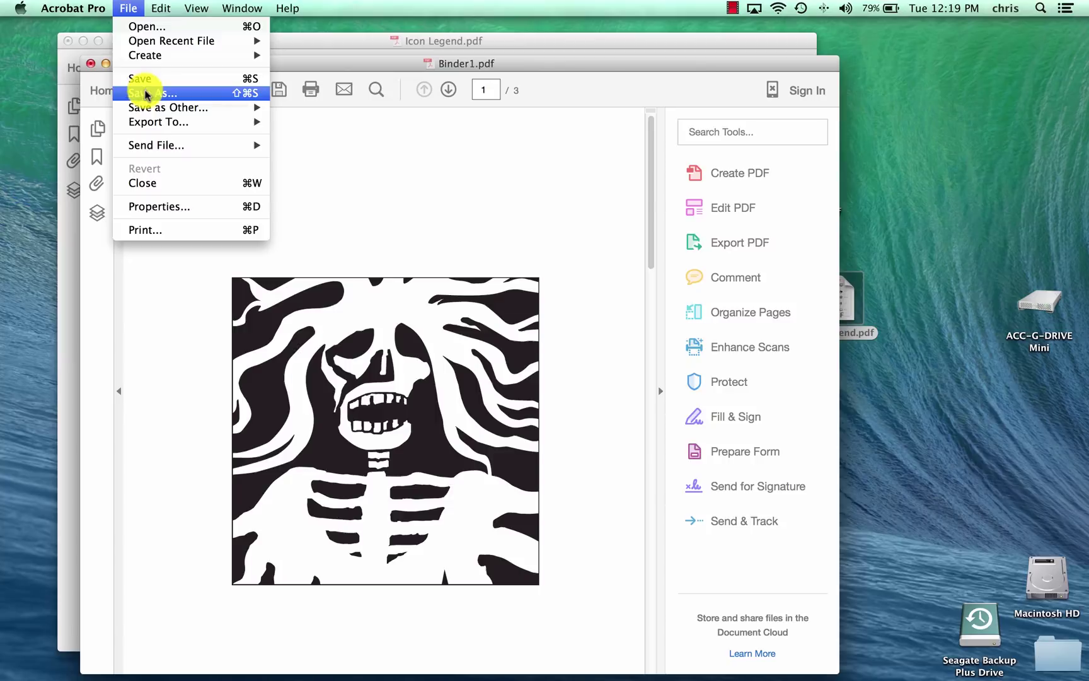
pyautogui.click(150, 93)
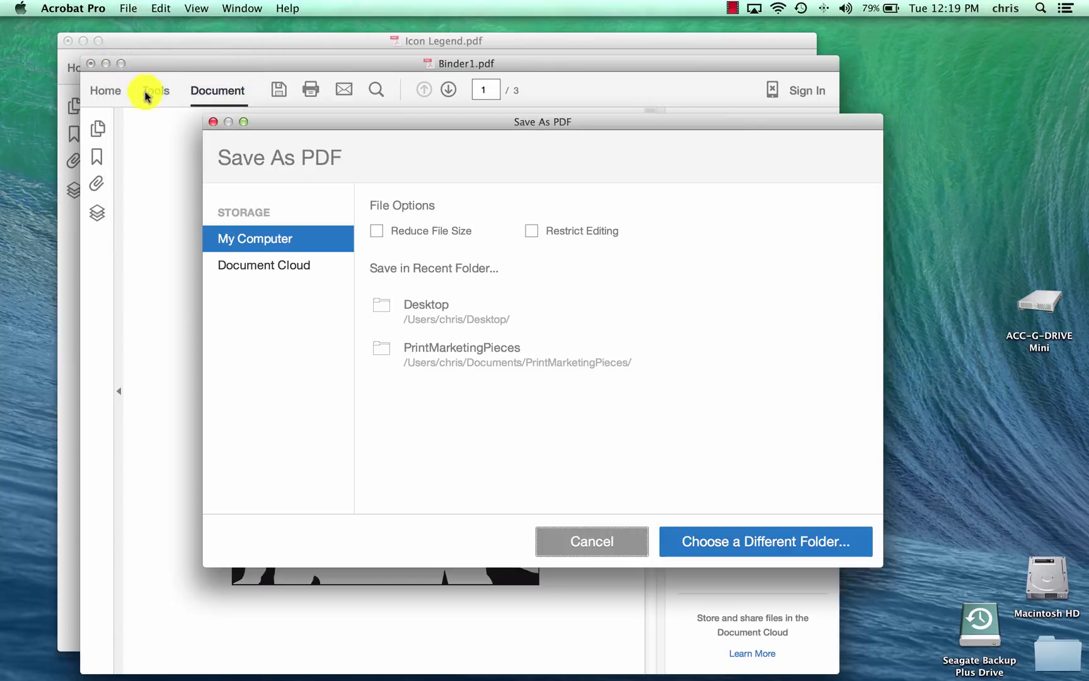
pyautogui.moveTo(324, 330)
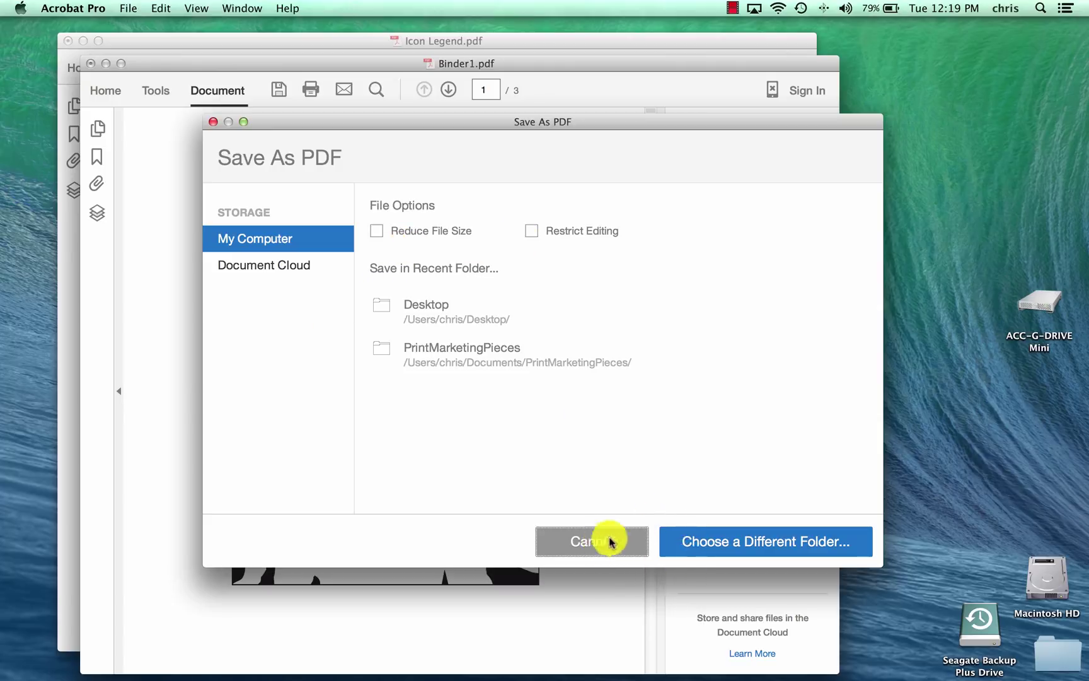
pyautogui.moveTo(351, 255)
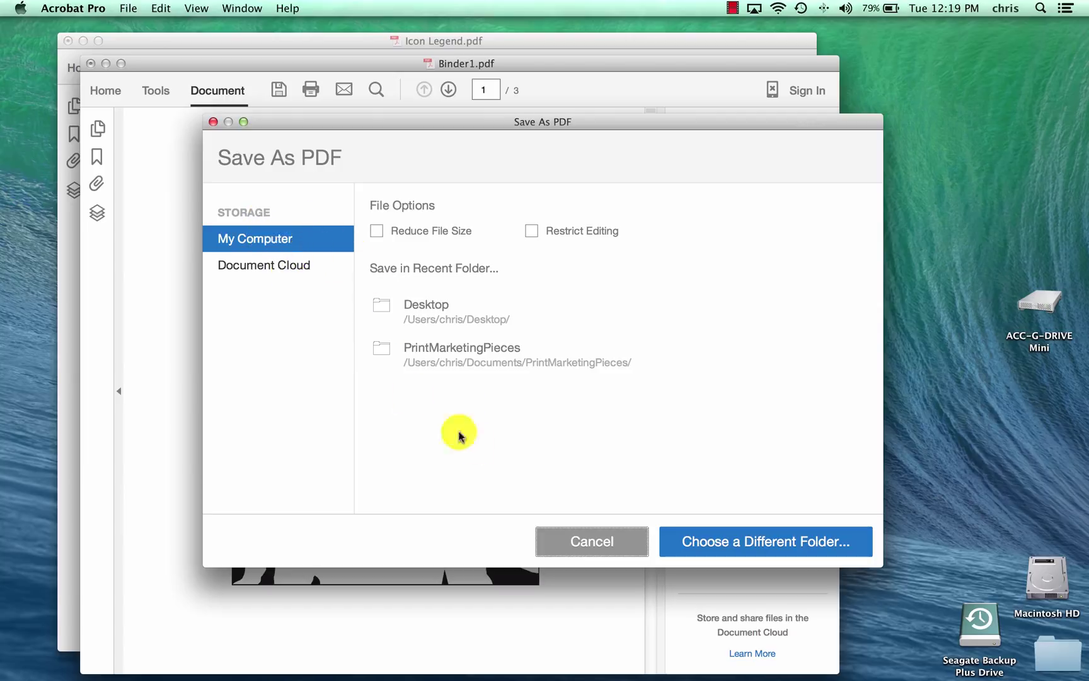
pyautogui.moveTo(277, 250)
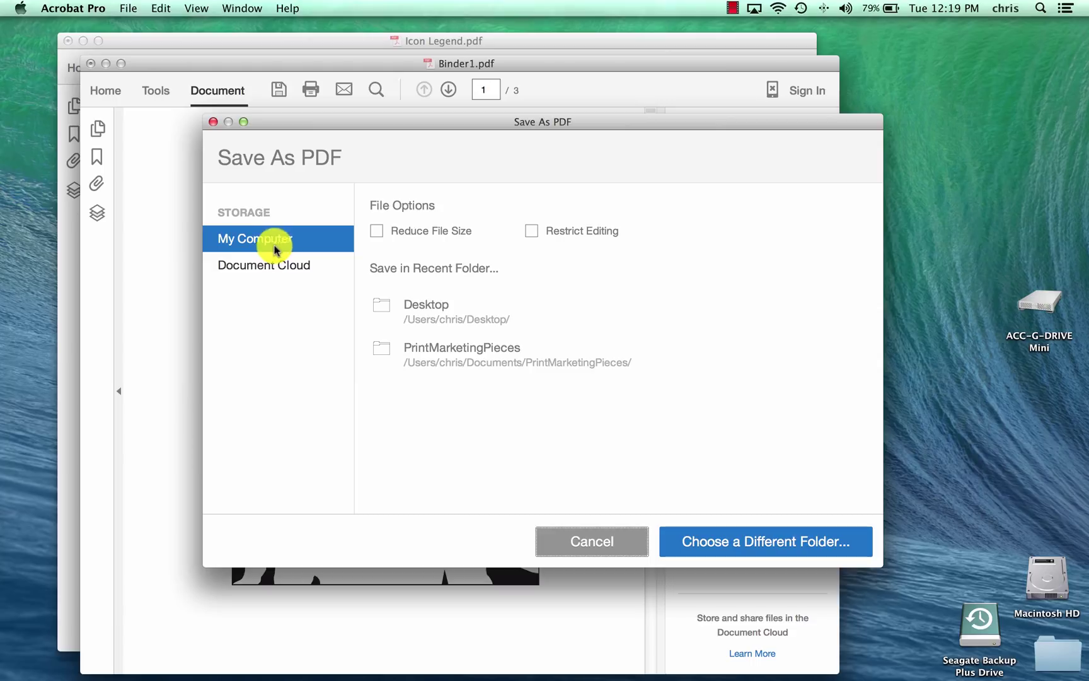
pyautogui.click(591, 541)
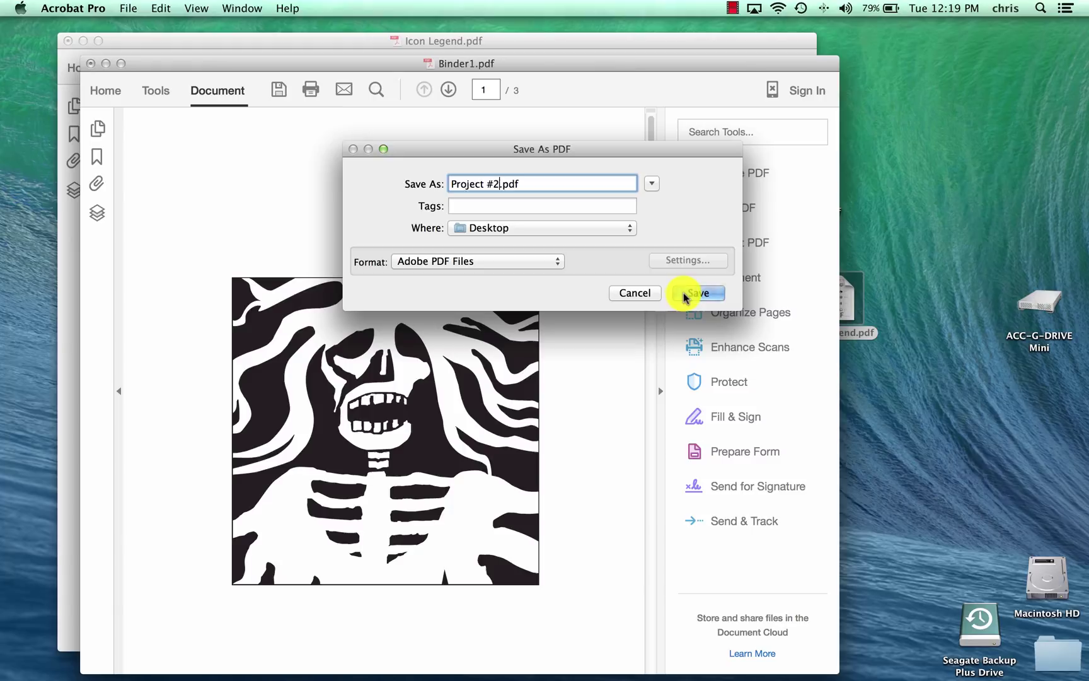
pyautogui.click(699, 292)
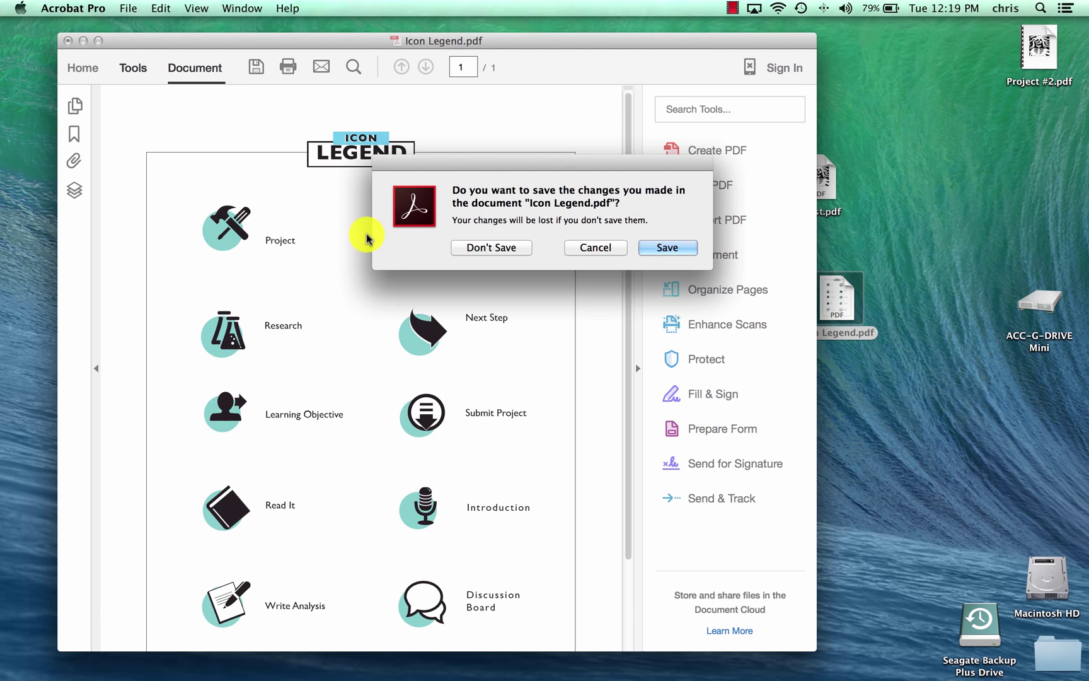
# Discard changes to Icon Legend.pdf and open Project #2.pdf from the desktop.
pyautogui.click(491, 248)
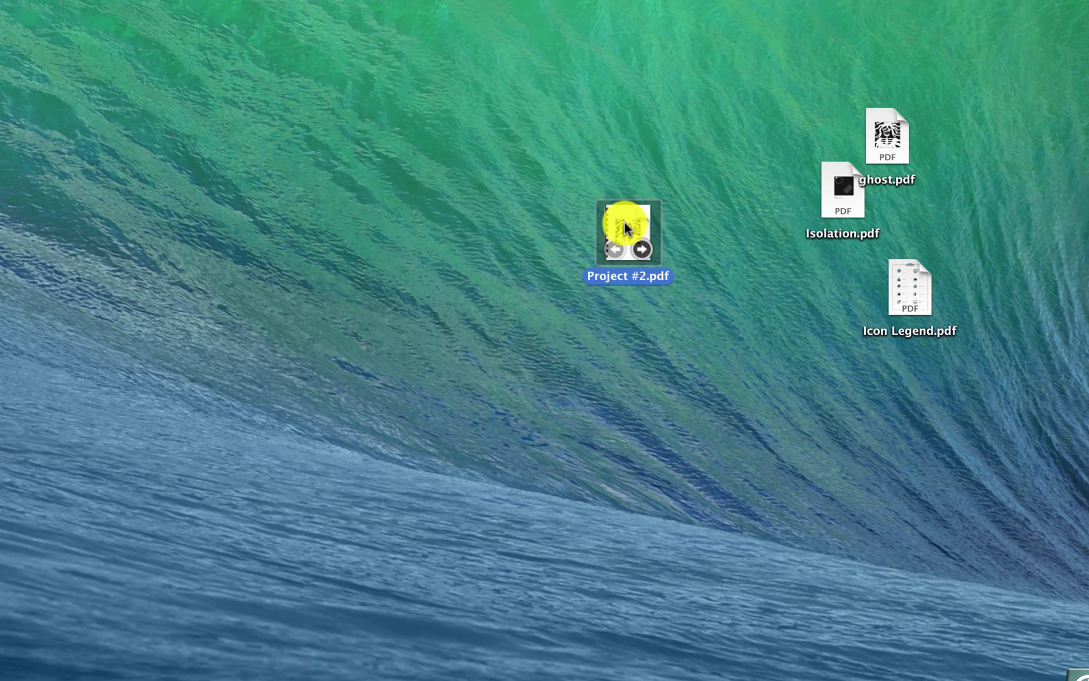
pyautogui.doubleClick(627, 231)
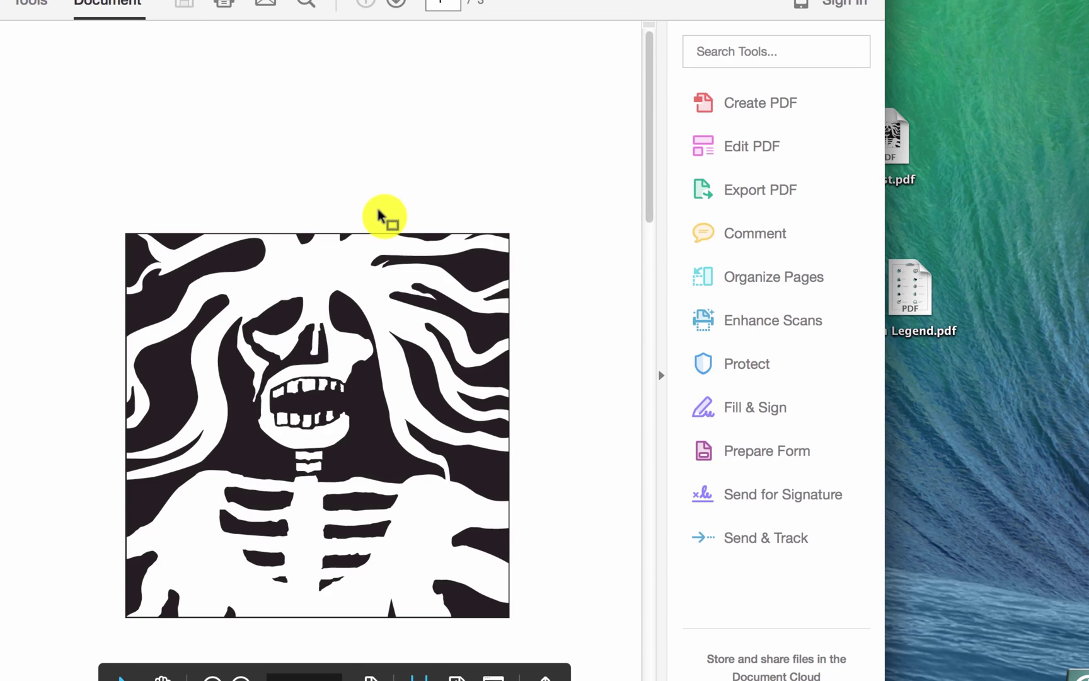